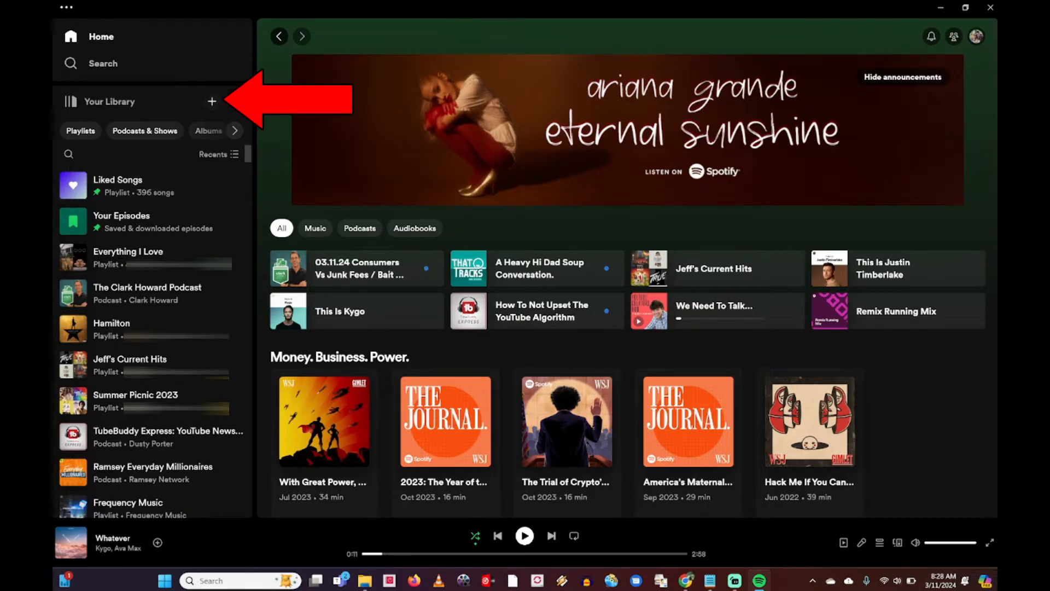
Create a new empty playlist from the library's + menu and name it 'Jeff's Awesome Playlist'
click(212, 101)
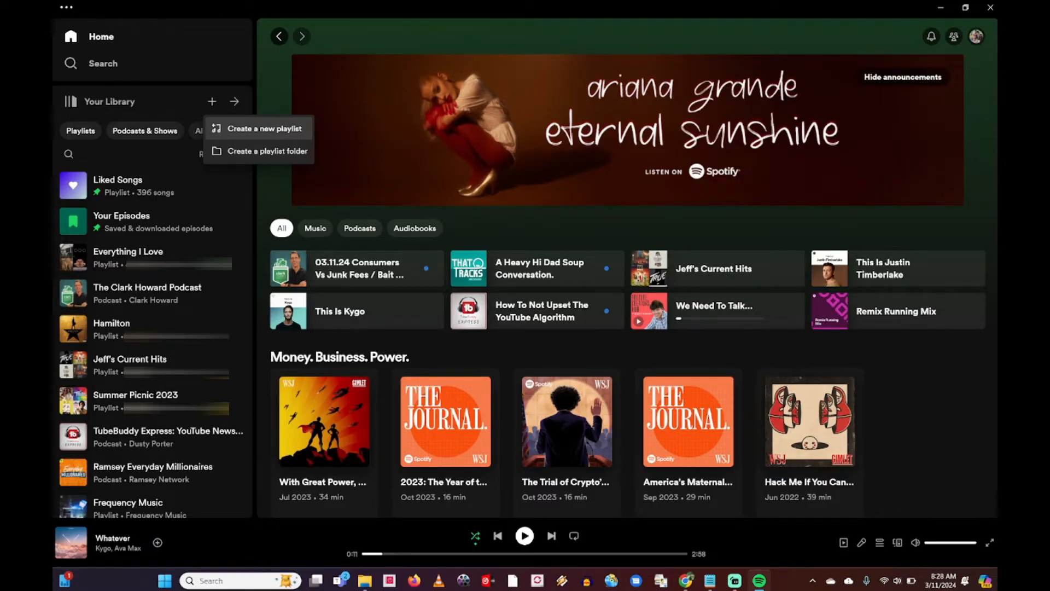
click(263, 128)
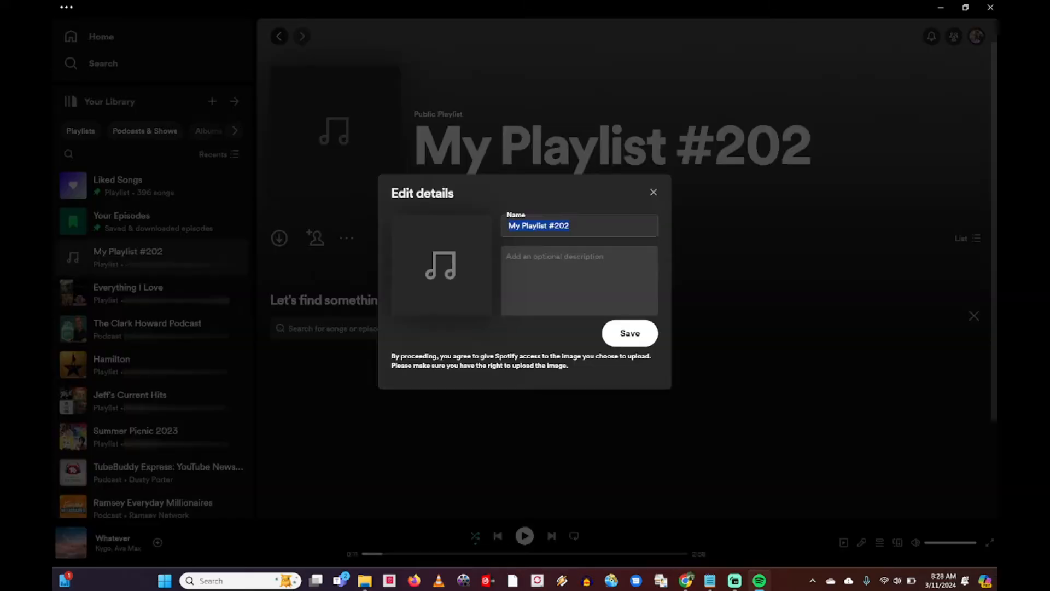
click(629, 333)
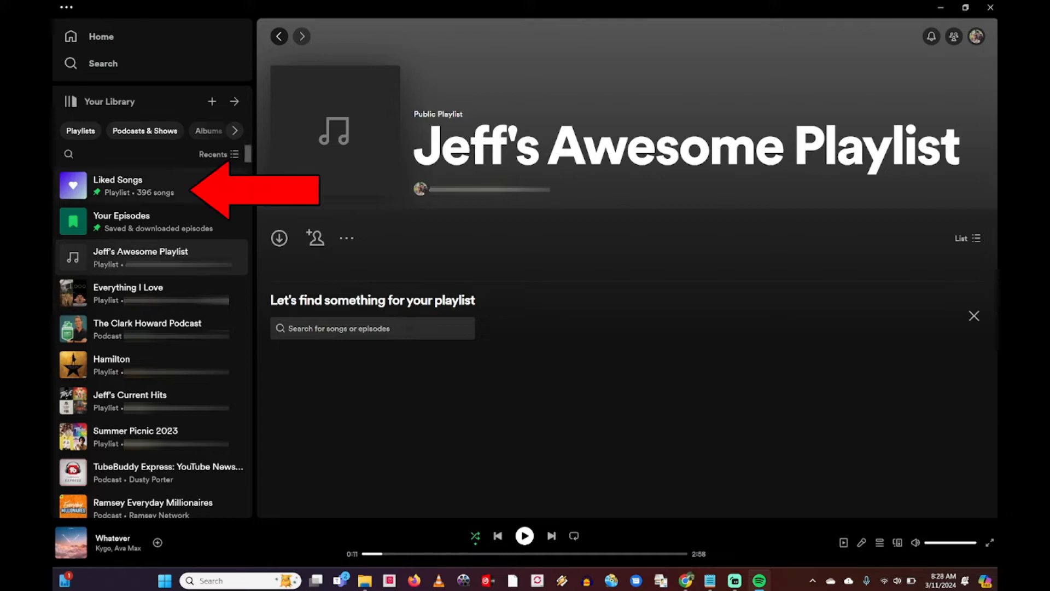
Open Liked Songs and select all 396 tracks with Ctrl+A
click(117, 186)
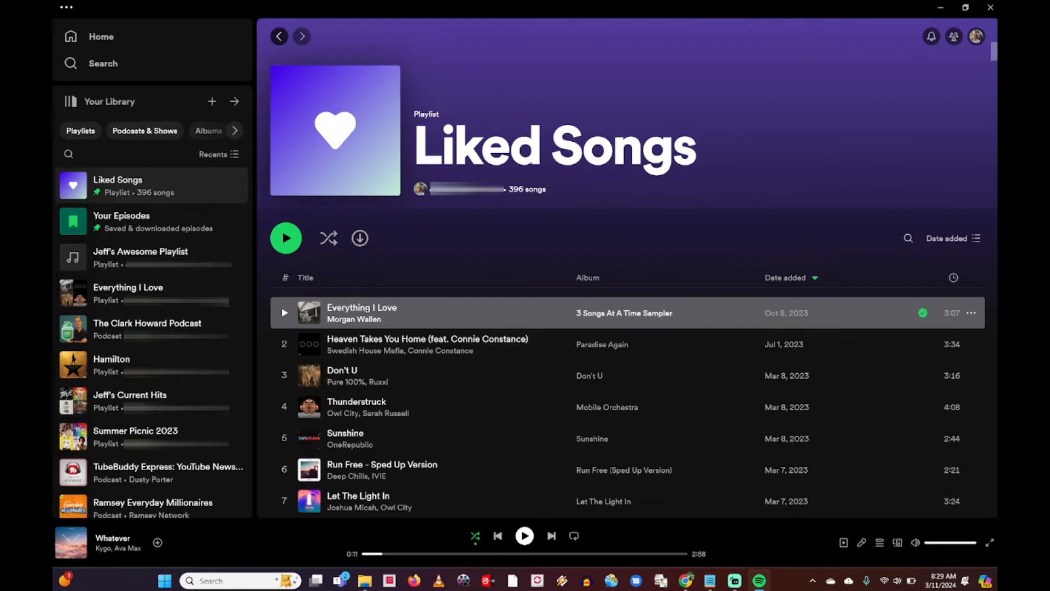
key(ctrl+a)
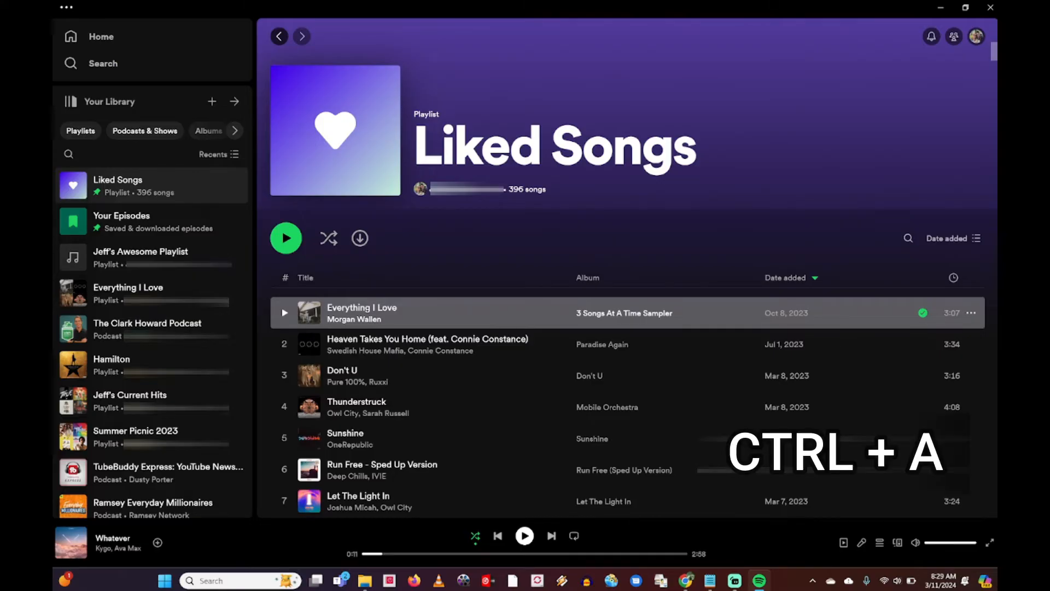
key(ctrl+a)
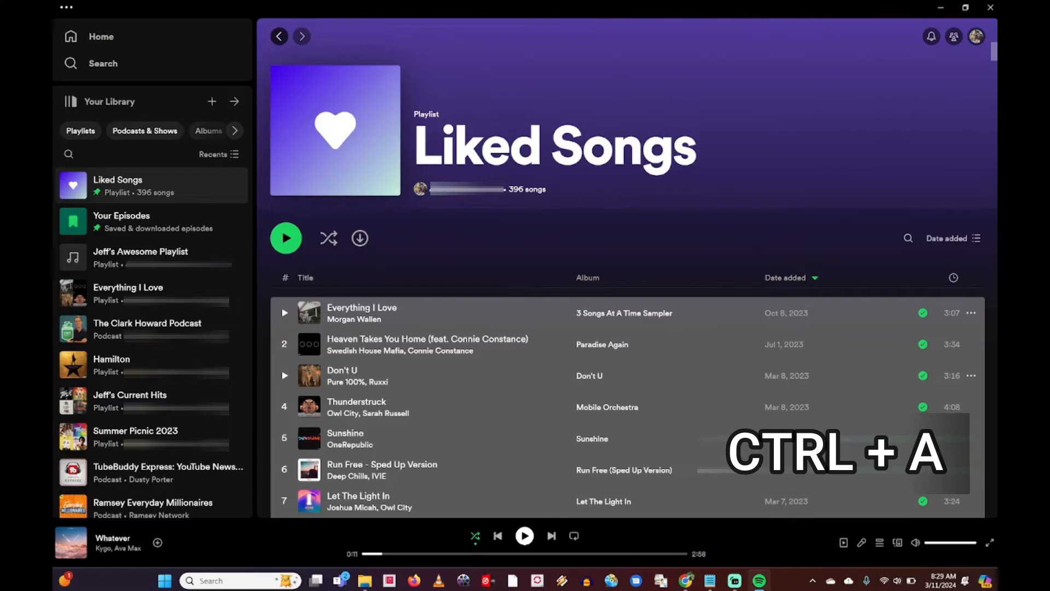
key(ctrl+a)
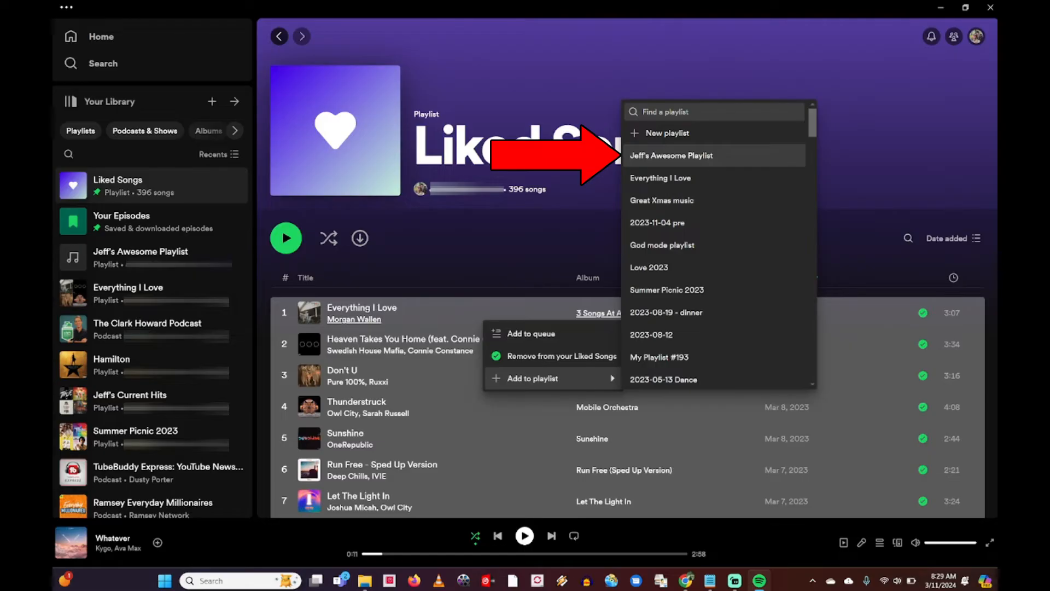
Add the selected liked songs to Jeff's Awesome Playlist
click(671, 155)
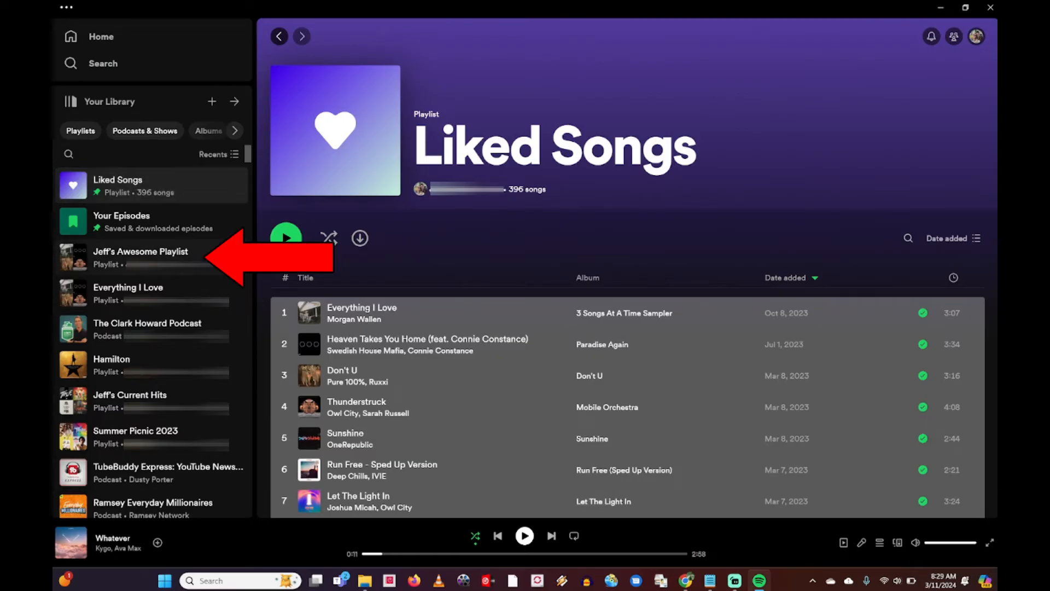
Open Jeff's Awesome Playlist and copy its share link from the more-options menu
click(141, 257)
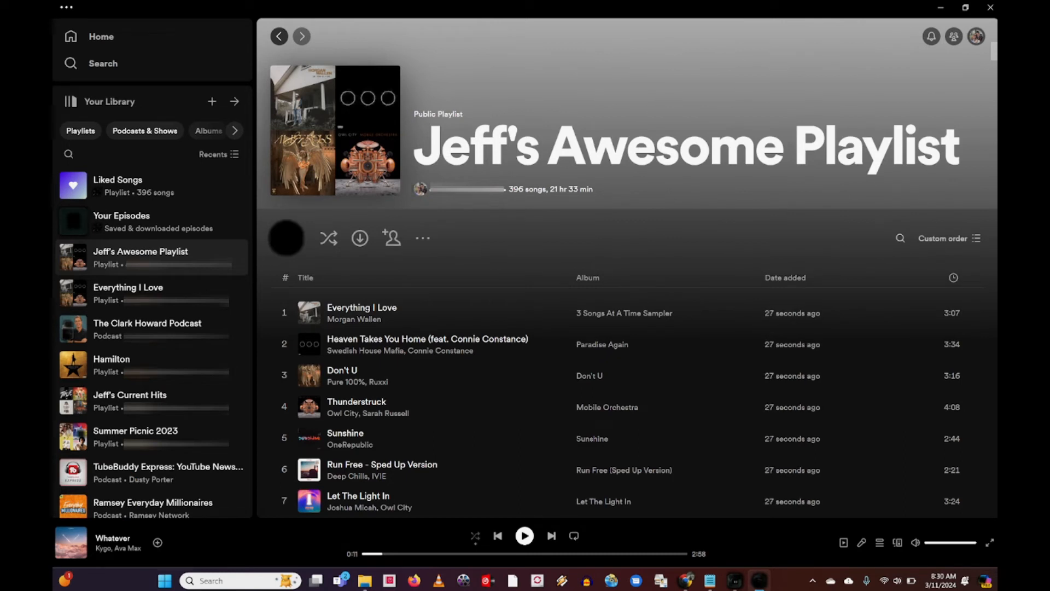
mouse_move(423, 238)
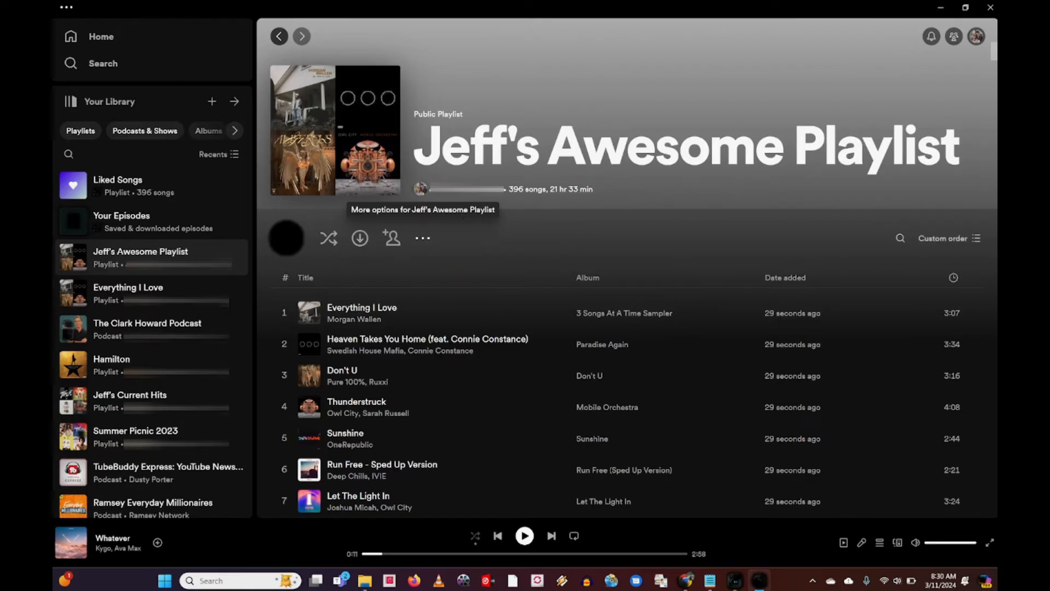
click(423, 238)
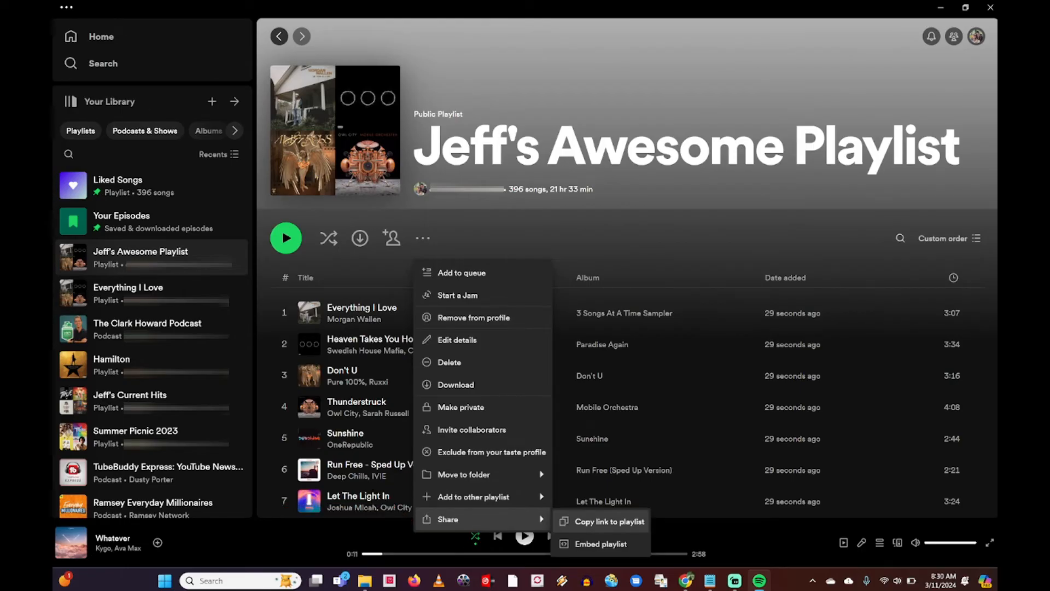
click(608, 521)
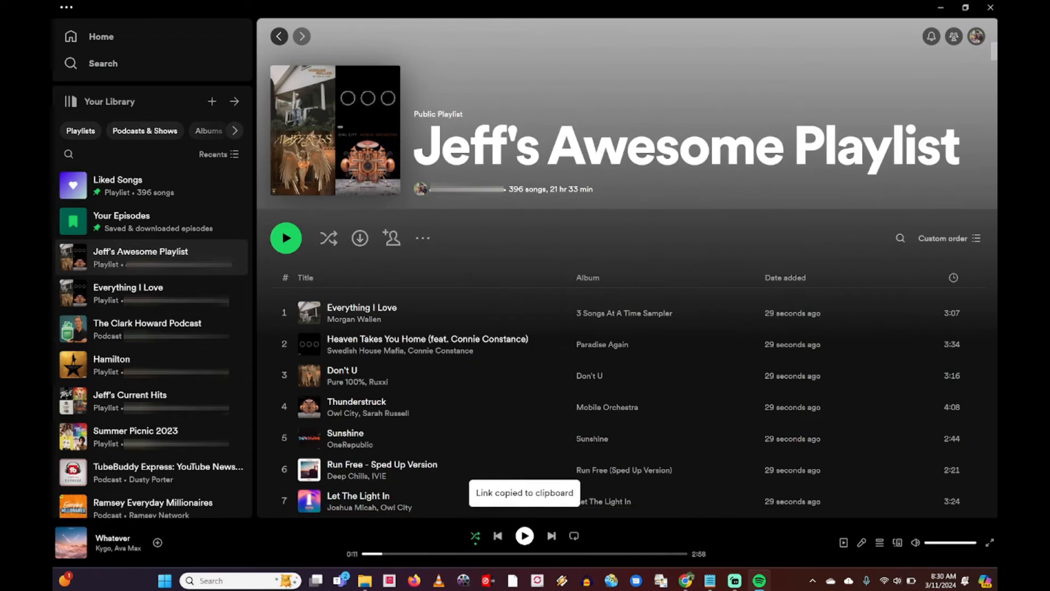